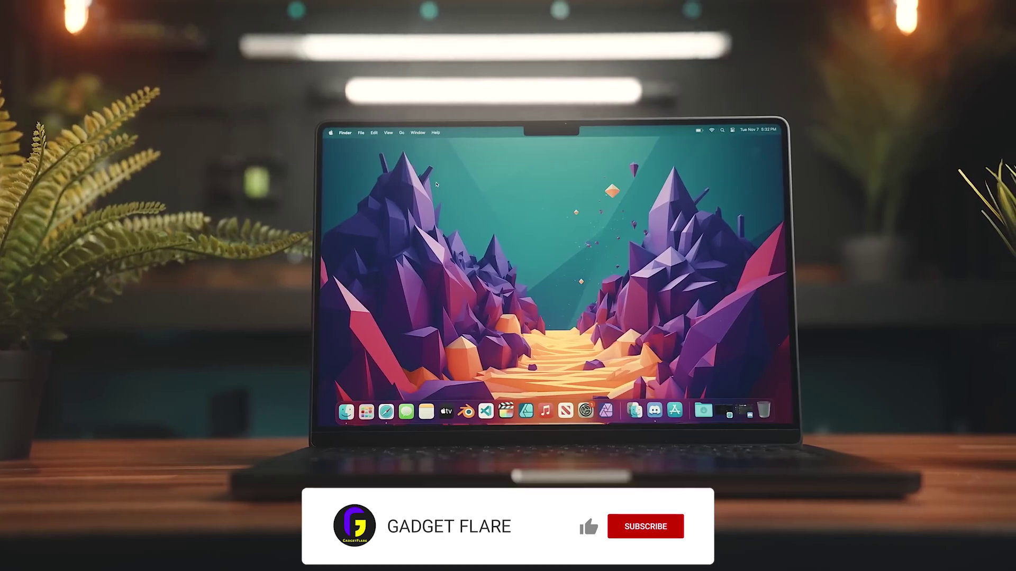
click(644, 526)
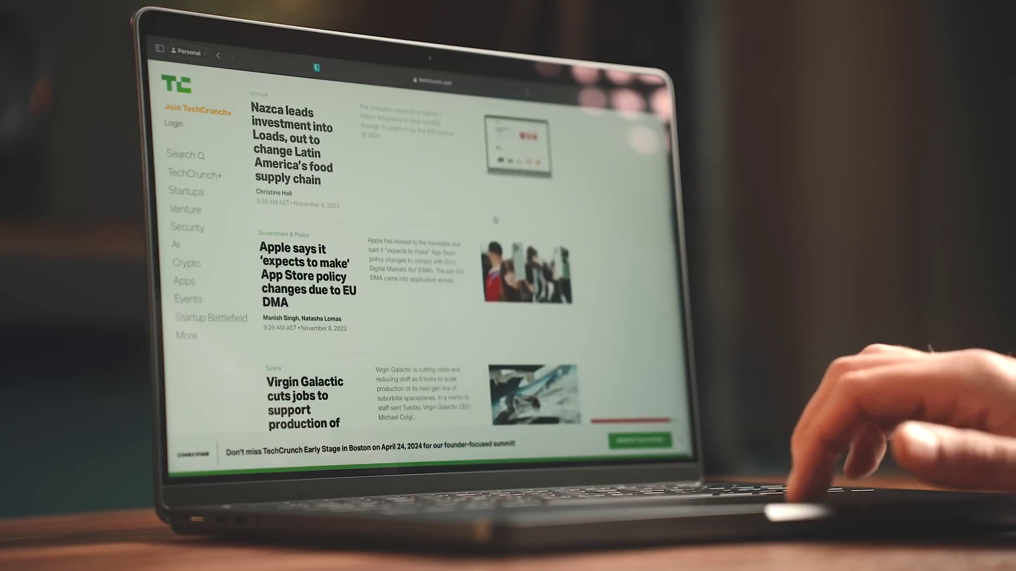
scroll(down, 3)
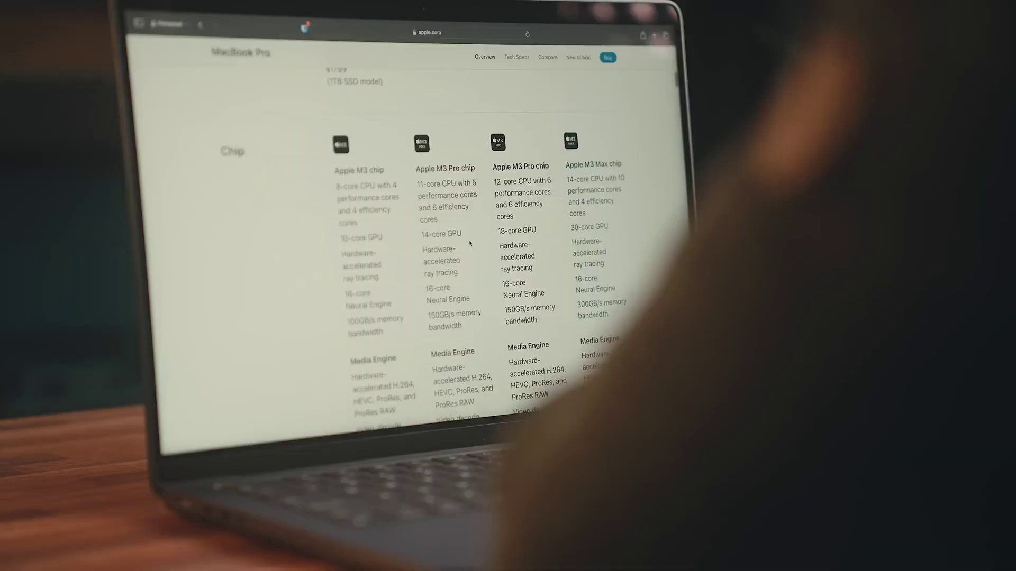
scroll(down, 3)
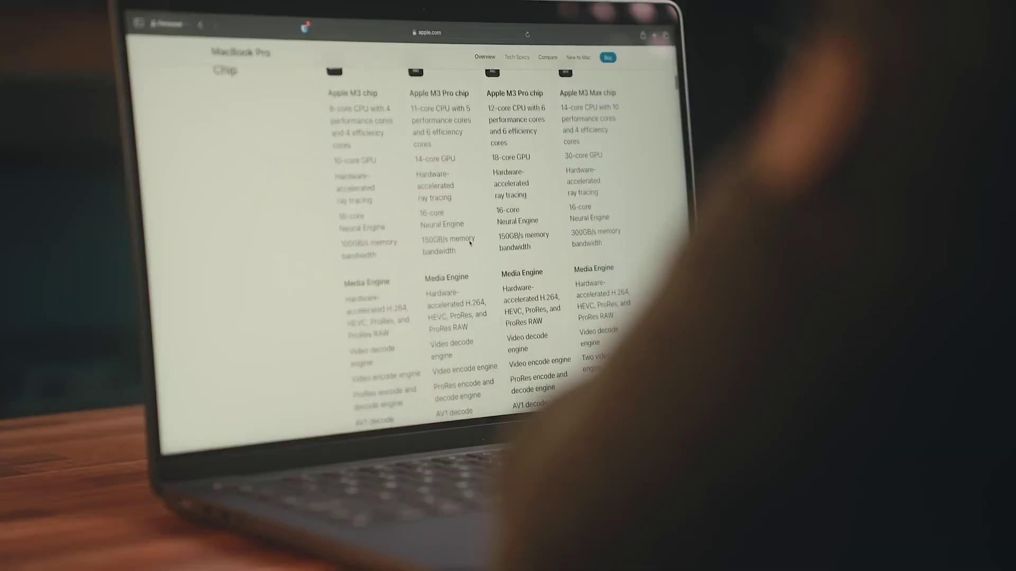